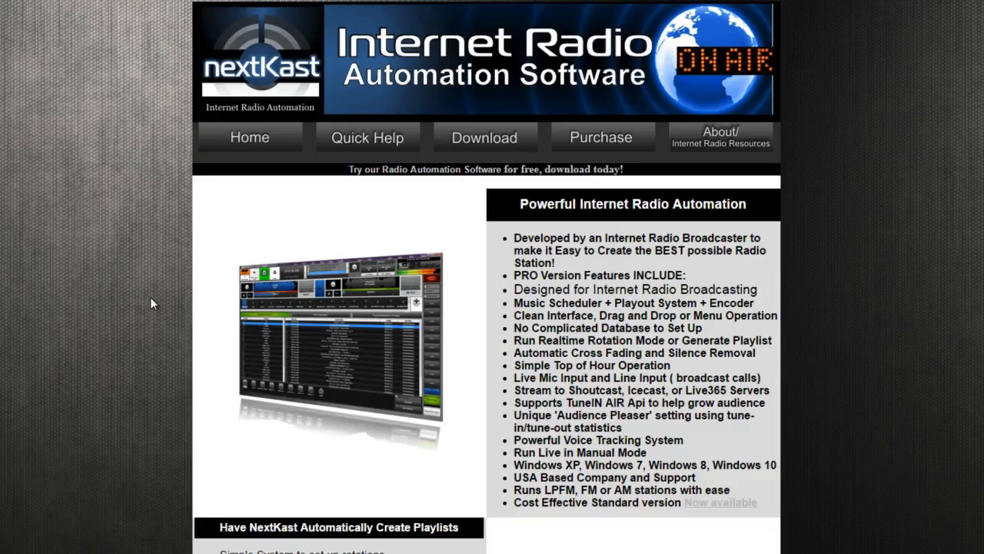
{"action": "mouse_move", "coordinate": [176, 310]}
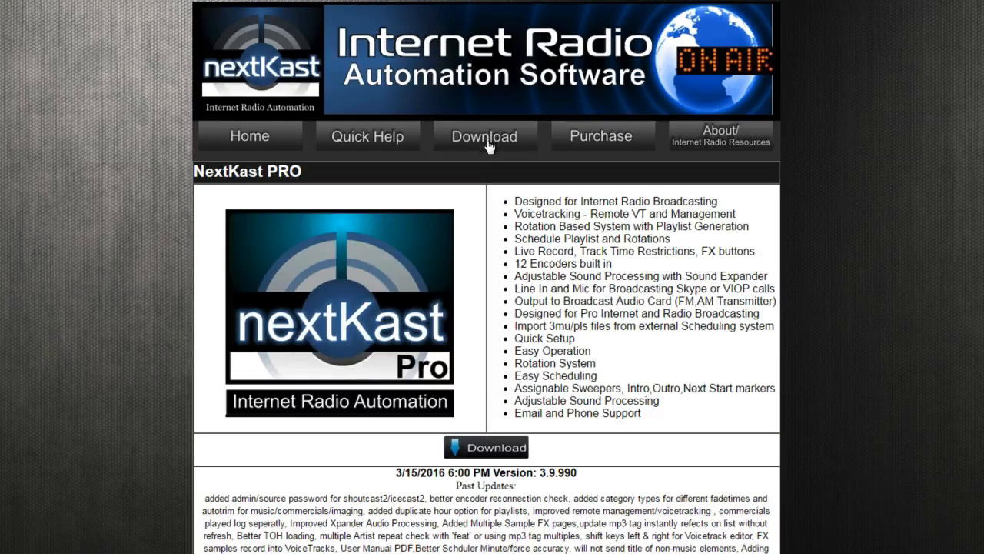
{"action": "mouse_move", "coordinate": [523, 305]}
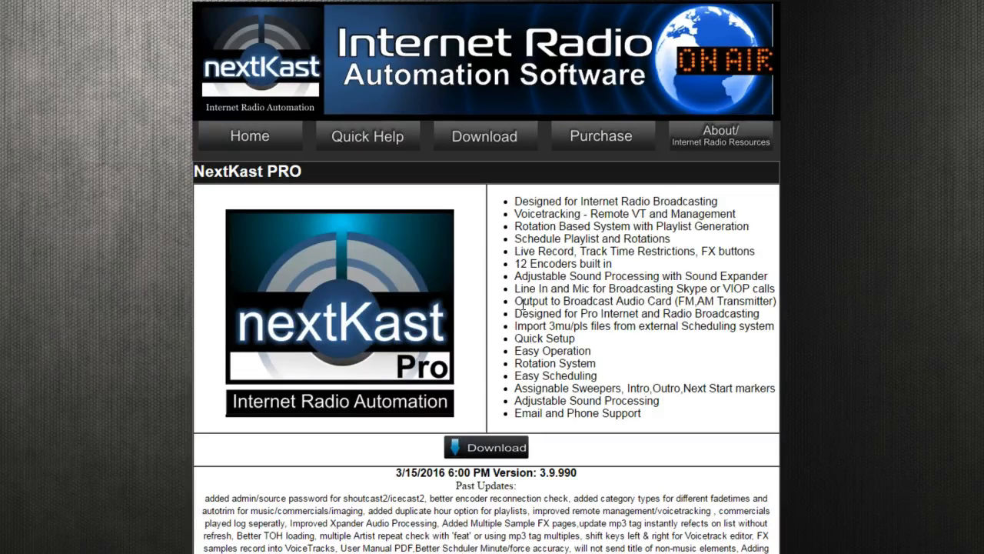
Step: Scroll through the NextKast PRO download page and its version notes, then back to the top
{"action": "scroll", "scroll_direction": "down", "scroll_amount": 3}
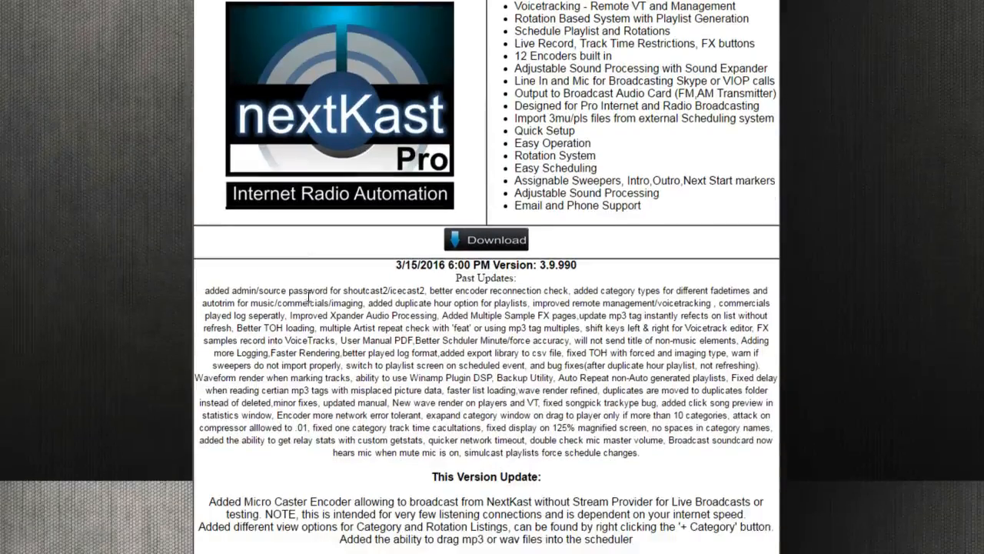
{"action": "scroll", "scroll_direction": "down", "scroll_amount": 3}
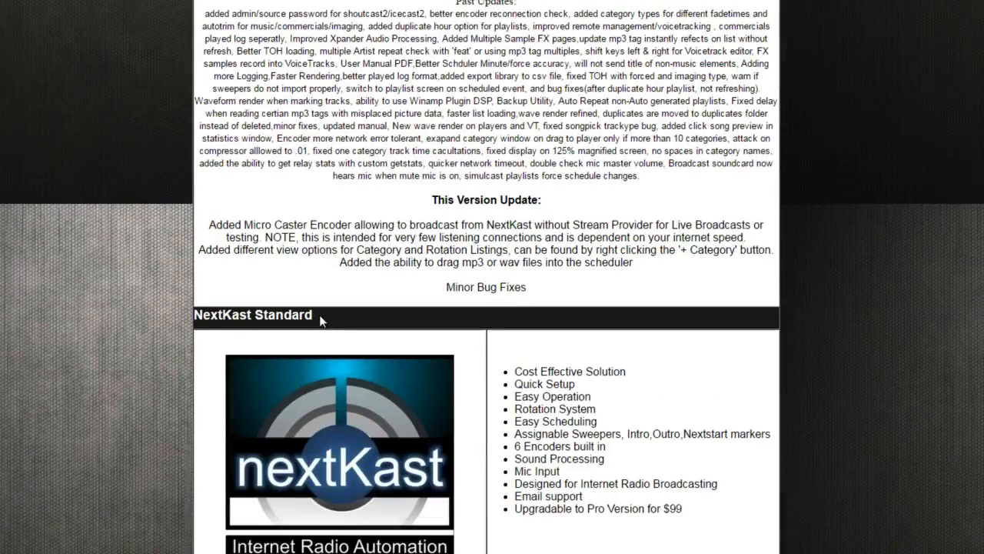
{"action": "scroll", "scroll_direction": "up", "scroll_amount": 3}
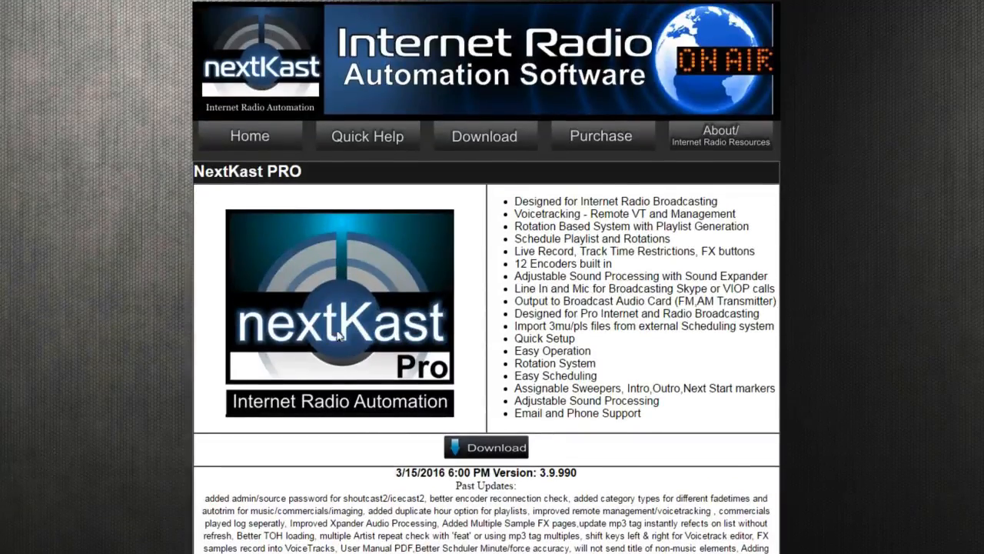
{"action": "mouse_move", "coordinate": [482, 446]}
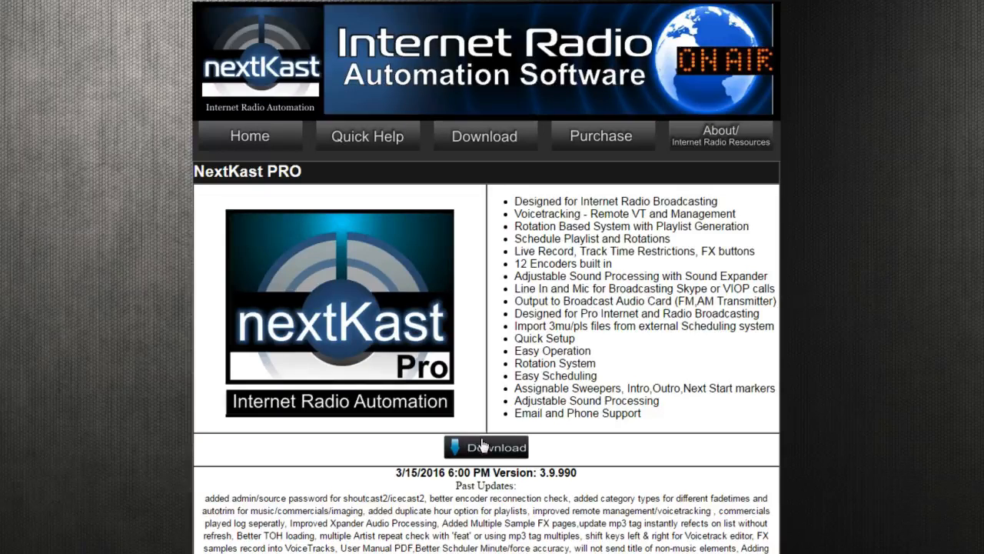
Step: Go to the NextKast PRO download request, which leads to the trial-request form
{"action": "left_click", "coordinate": [486, 446]}
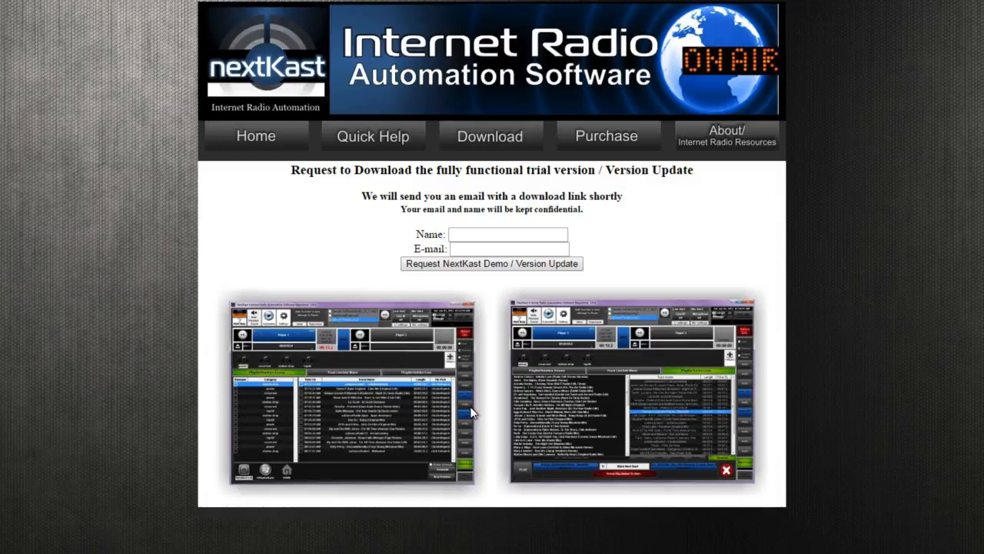
{"action": "left_click", "coordinate": [507, 233]}
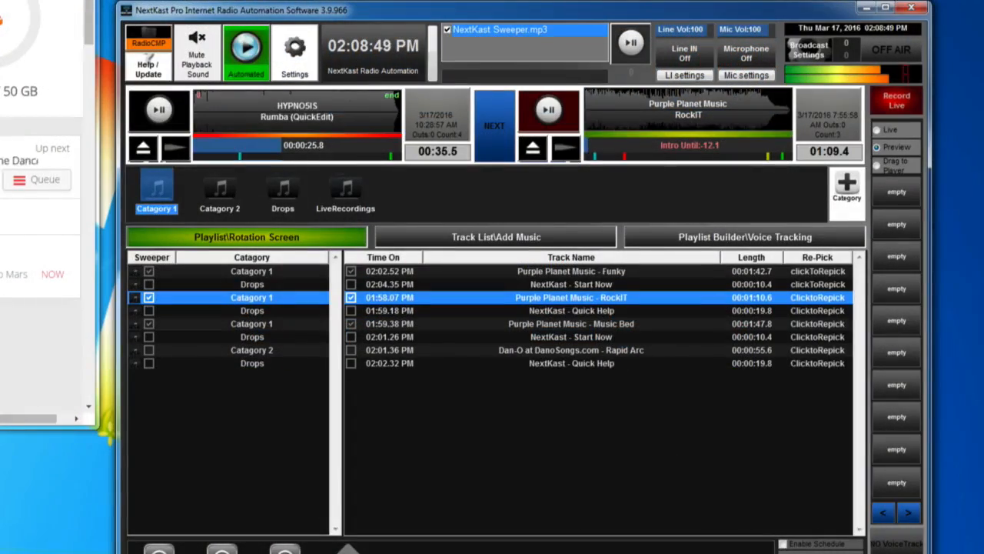
Step: Bring up the Shoutcast/Icecast encoder server settings window and centre it on screen
{"action": "left_click", "coordinate": [809, 49]}
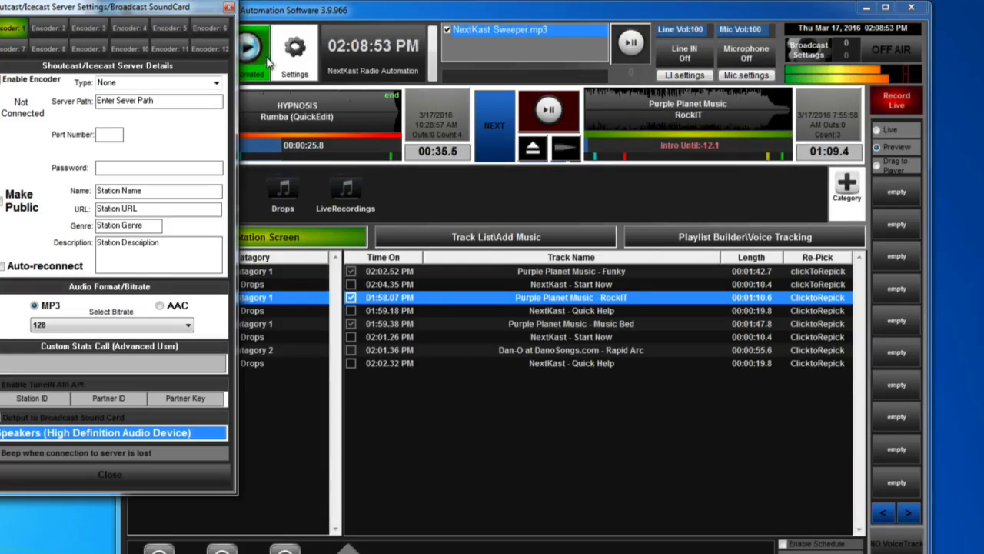
{"action": "left_click_drag", "start_coordinate": [107, 6], "coordinate": [376, 40]}
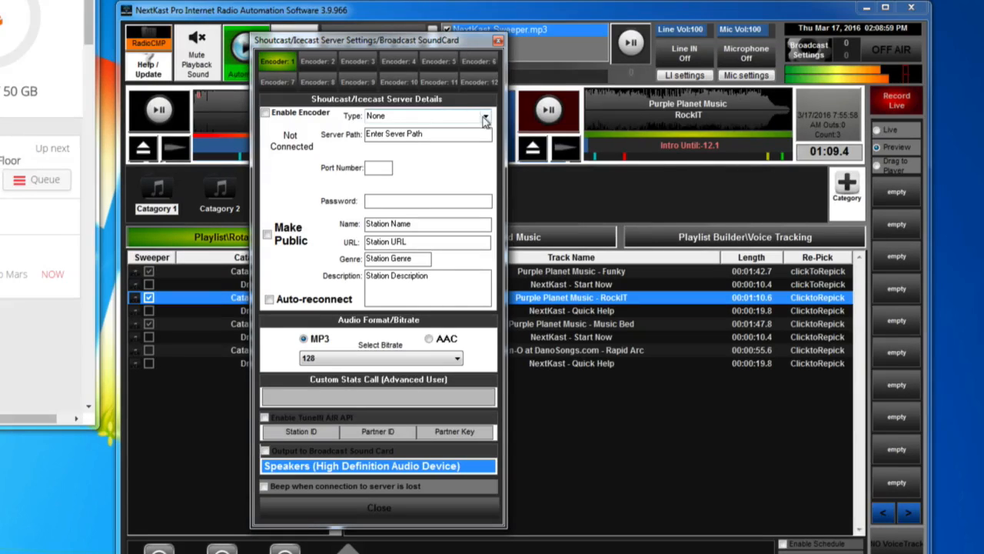
{"action": "left_click", "coordinate": [484, 116]}
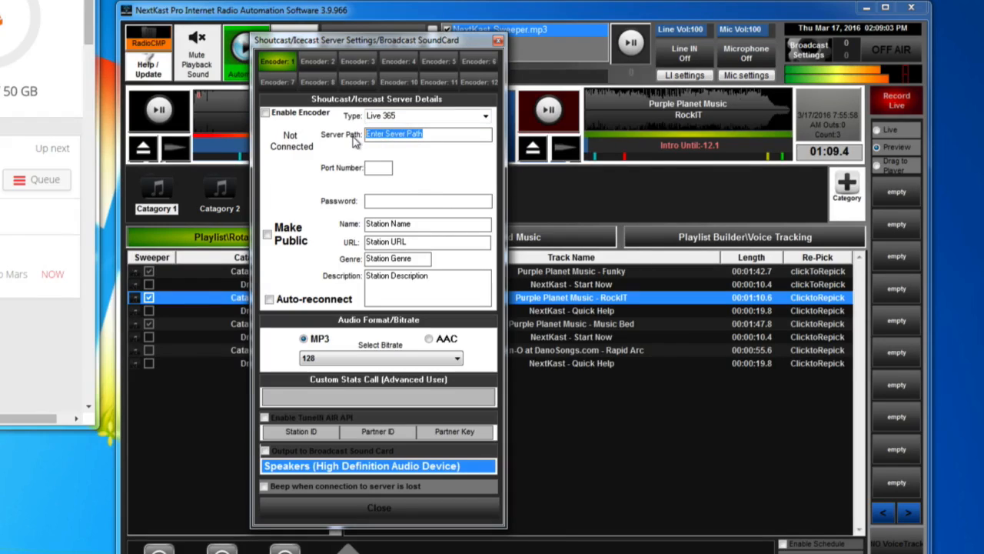
{"action": "type", "text": "http://blue"}
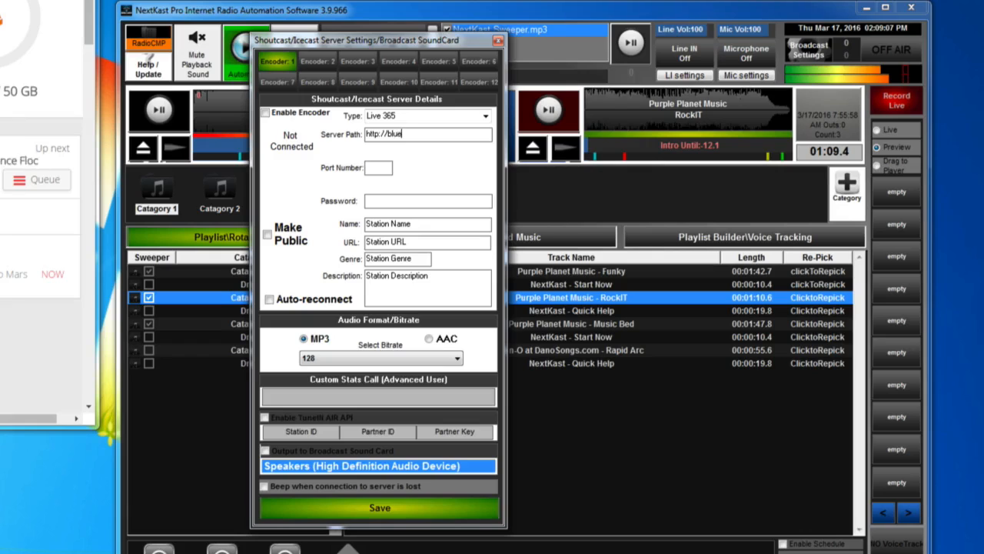
{"action": "type", "text": ".radio.co"}
{"action": "left_click", "coordinate": [378, 168]}
{"action": "type", "text": "18"}
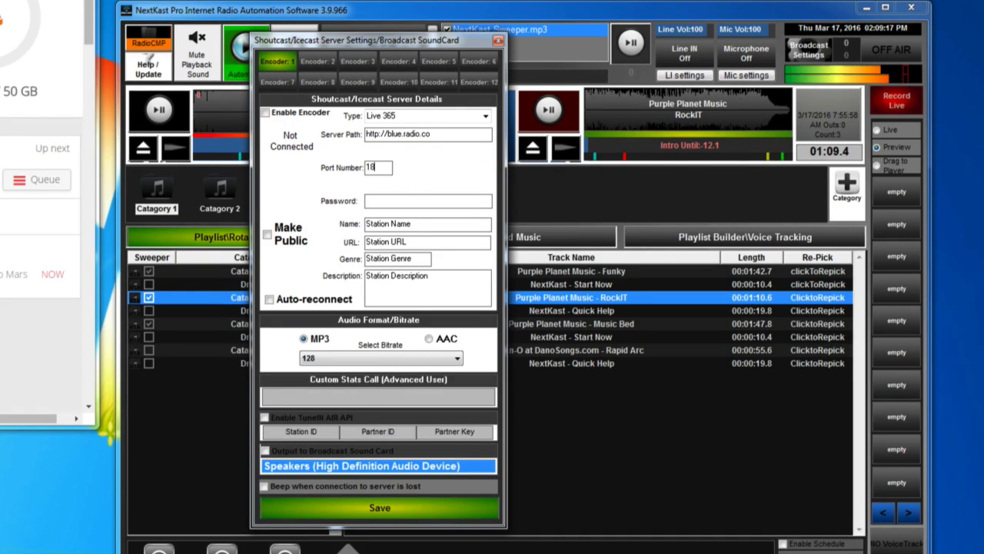
{"action": "type", "text": "68"}
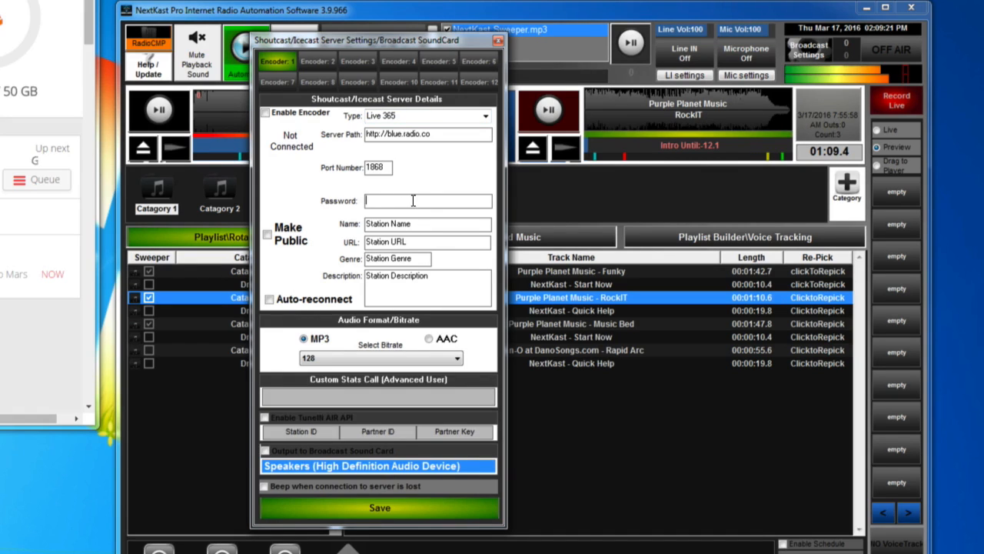
{"action": "type", "text": "1"}
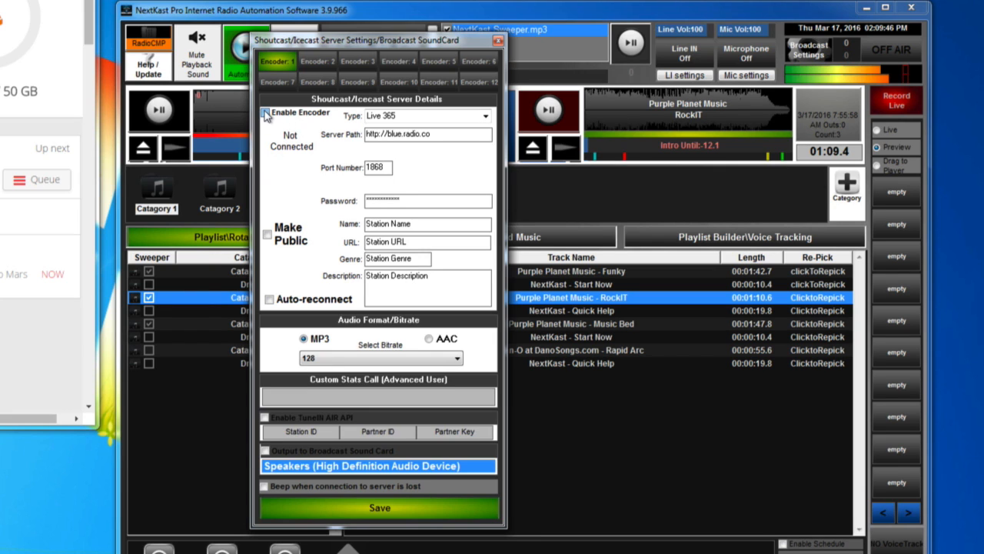
Step: Enable the encoder and close the settings window
{"action": "left_click", "coordinate": [265, 113]}
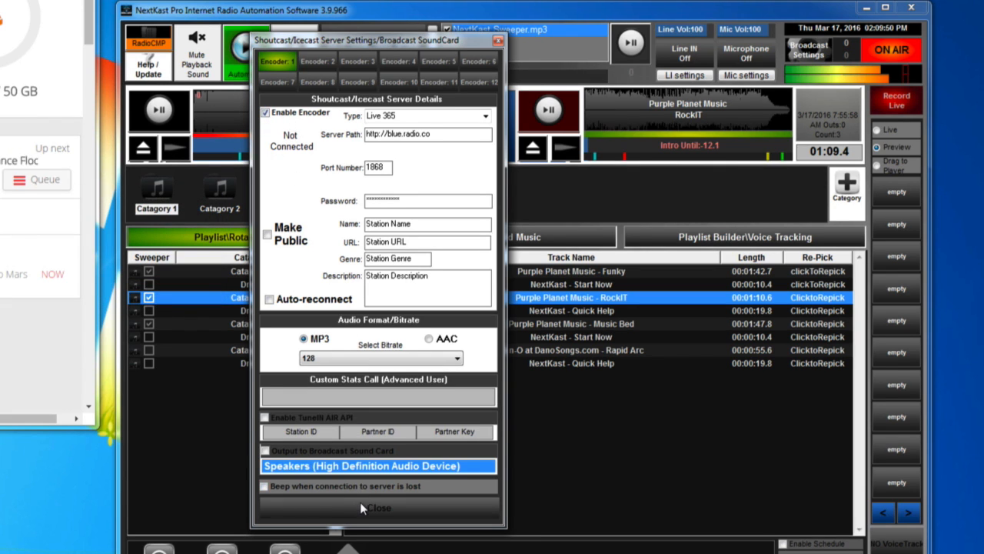
{"action": "left_click", "coordinate": [378, 508]}
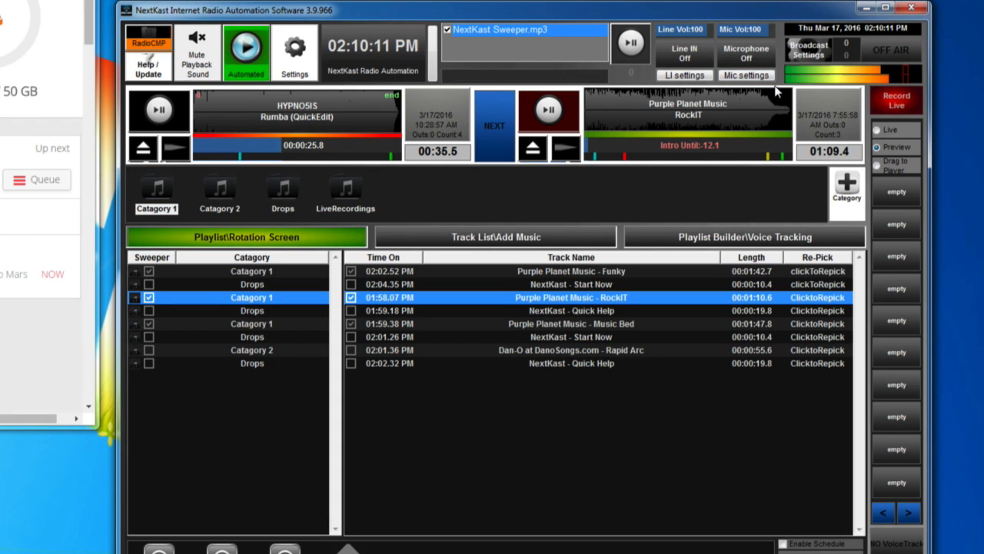
{"action": "mouse_move", "coordinate": [644, 126]}
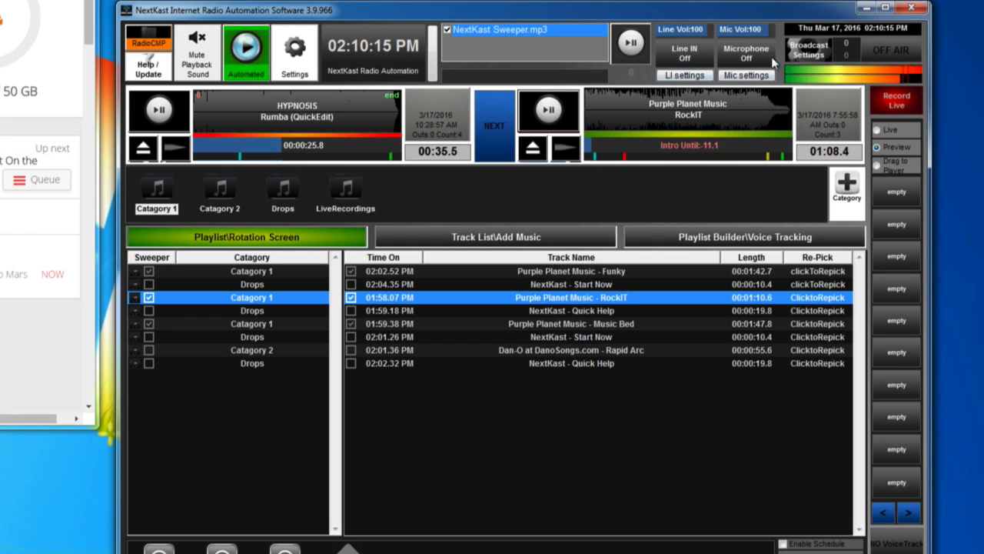
Step: Go on air so the encoder starts connecting to the streaming server
{"action": "left_click", "coordinate": [890, 49]}
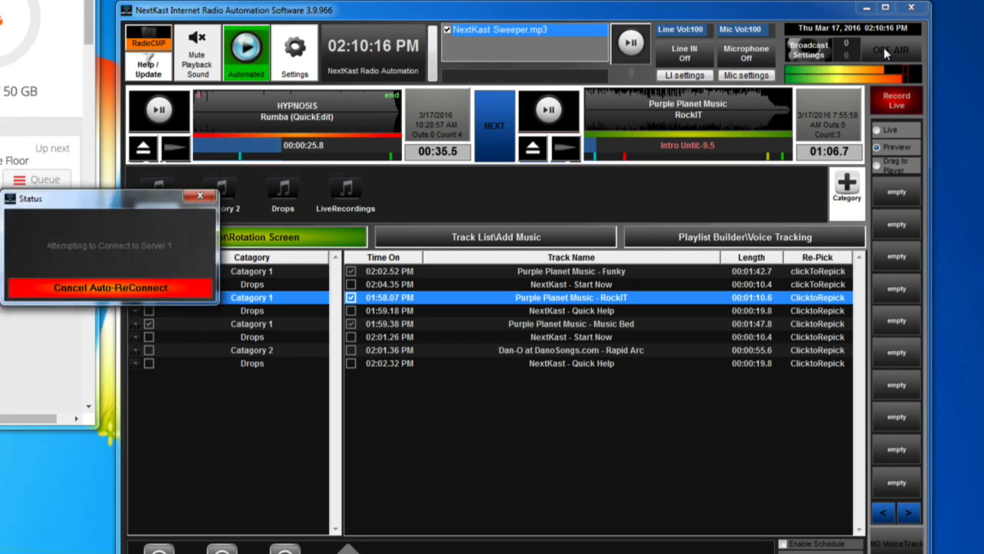